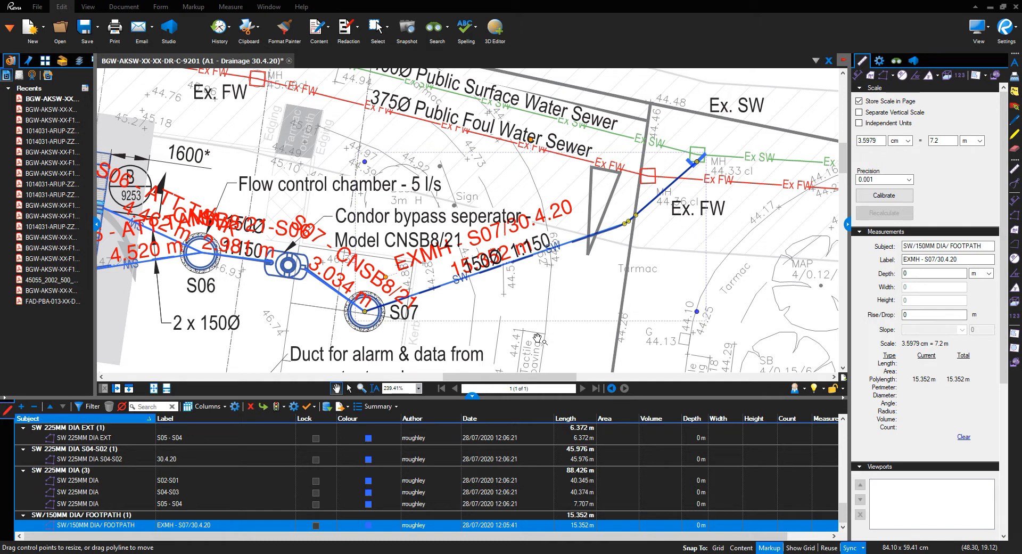
mouse_move(449, 316)
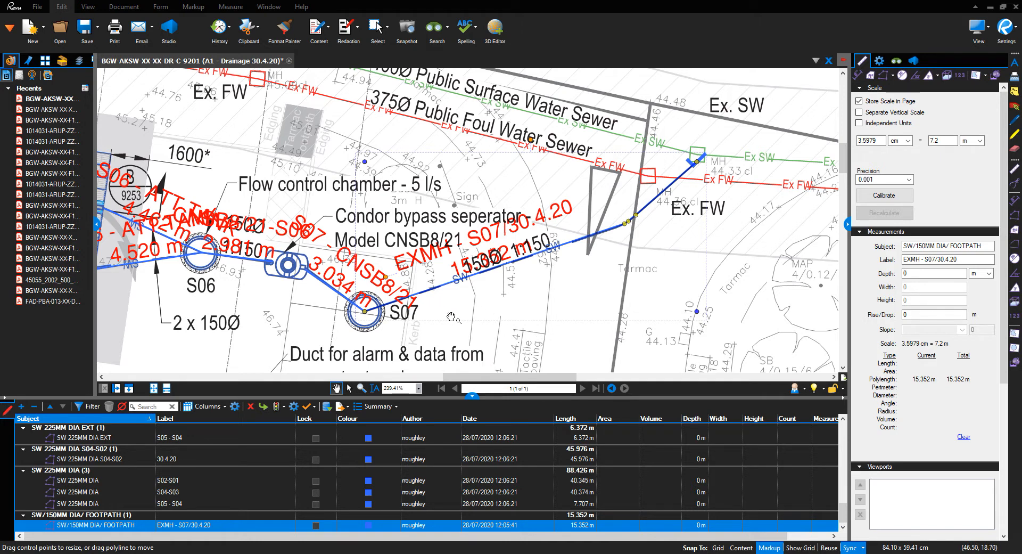
mouse_move(397, 319)
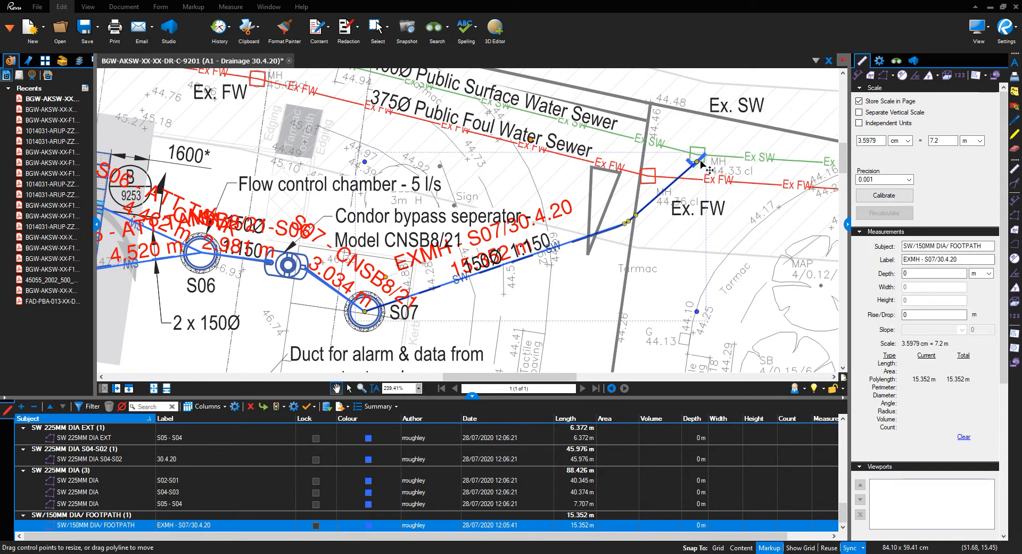
mouse_move(424, 296)
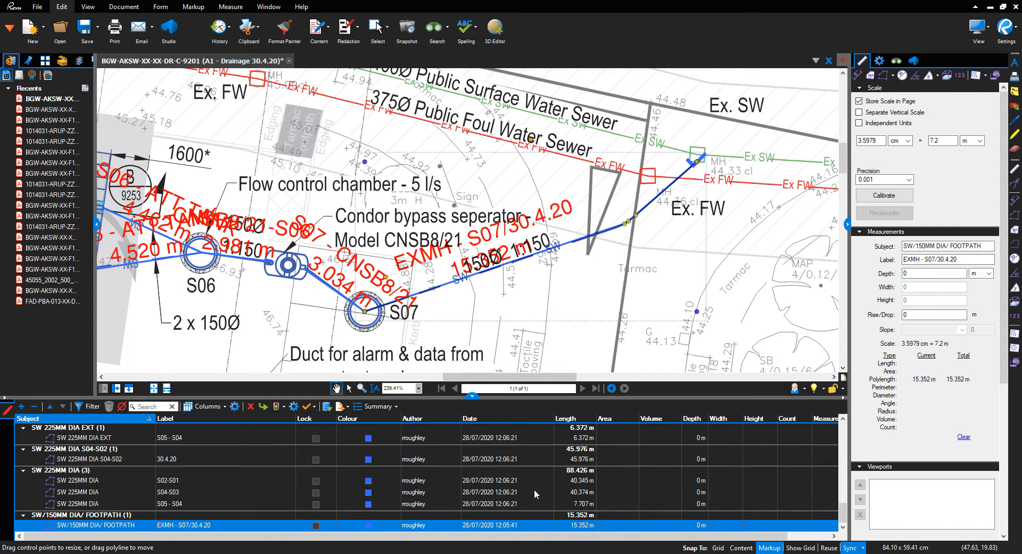
mouse_move(582, 527)
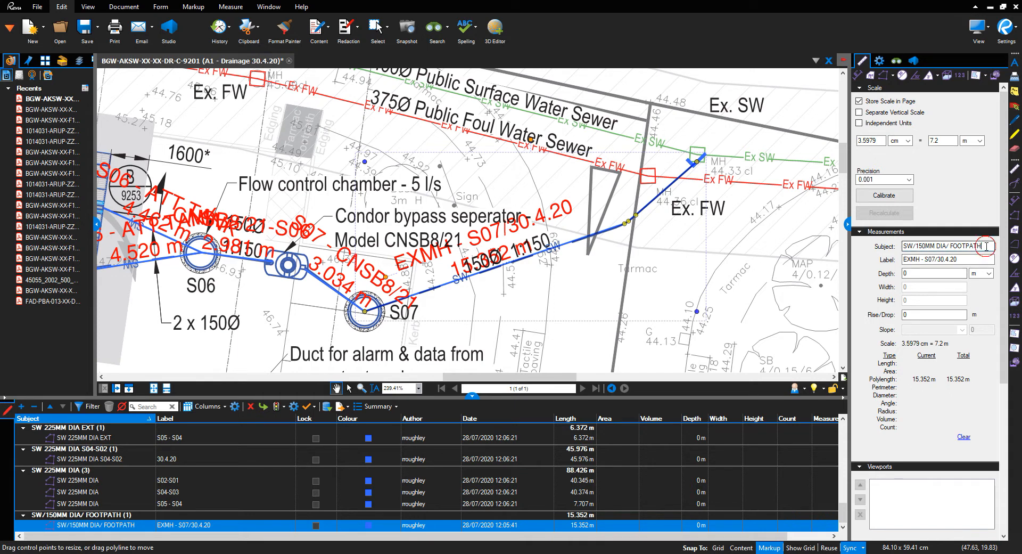
- Add two new control points along the 15.352 m SW/150MM footpath pipe polyline
double_click(968, 246)
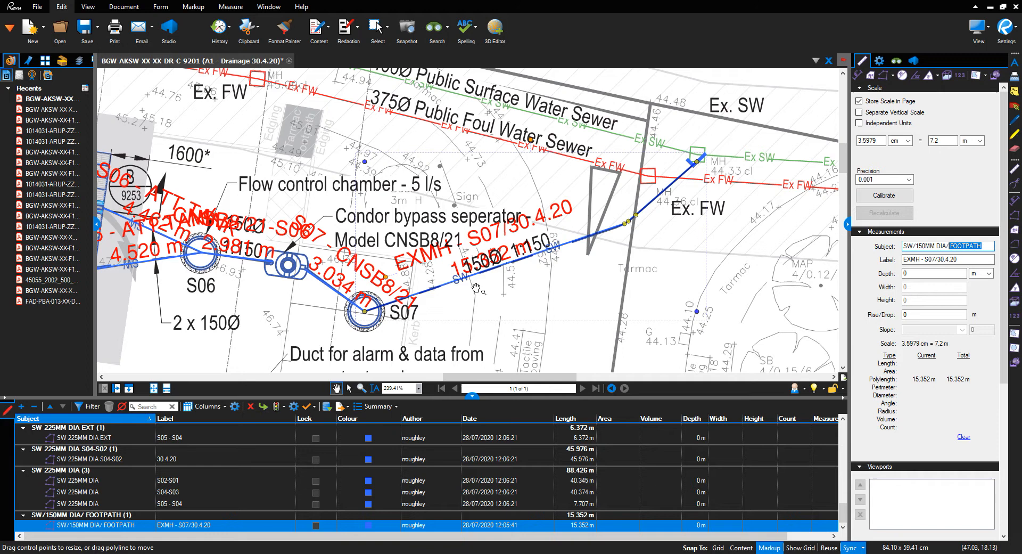
mouse_move(475, 290)
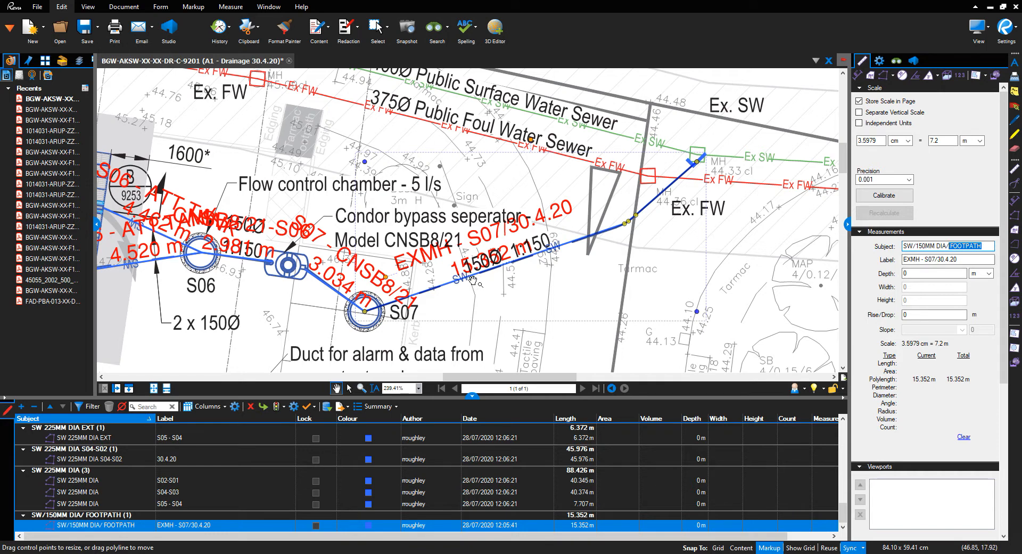
mouse_move(484, 281)
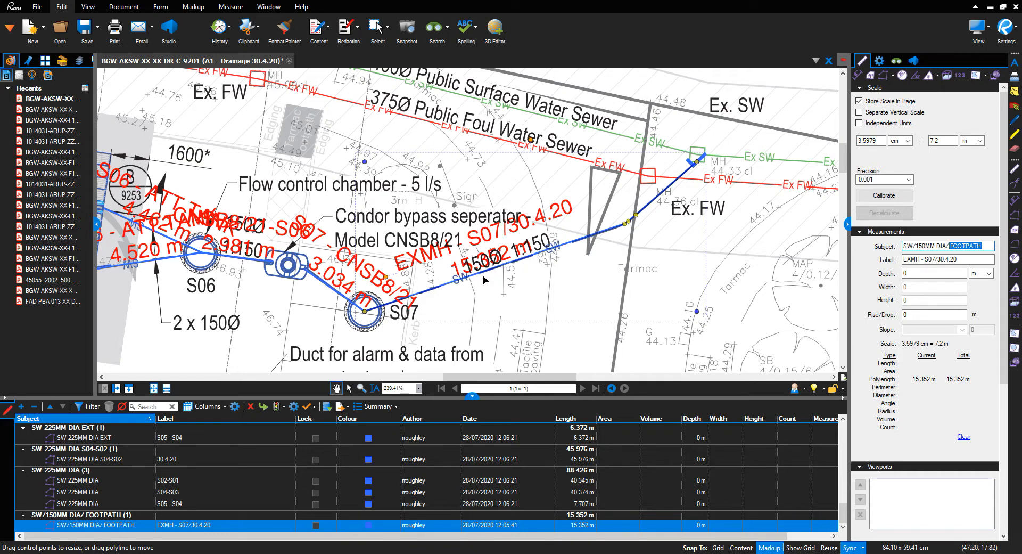
mouse_move(644, 224)
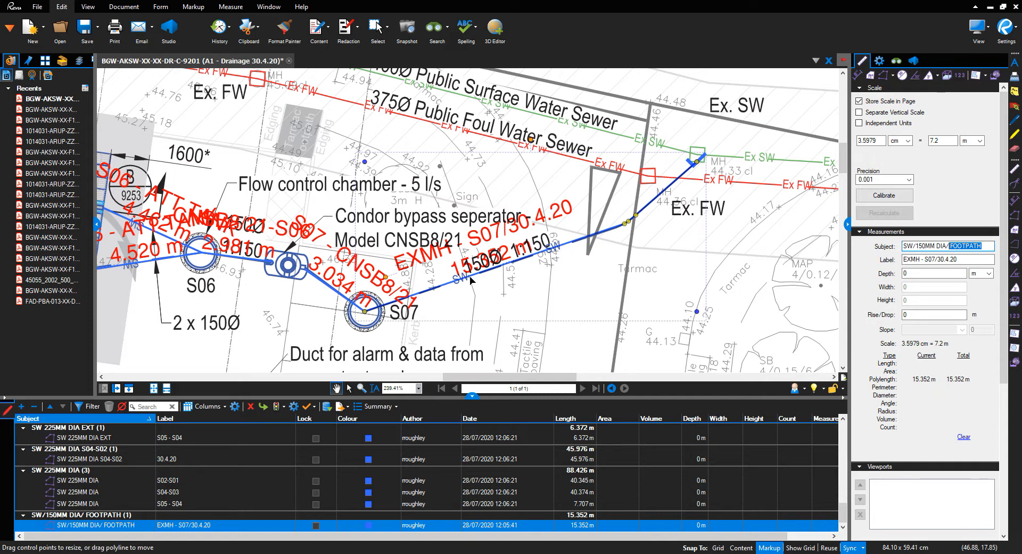
mouse_move(470, 281)
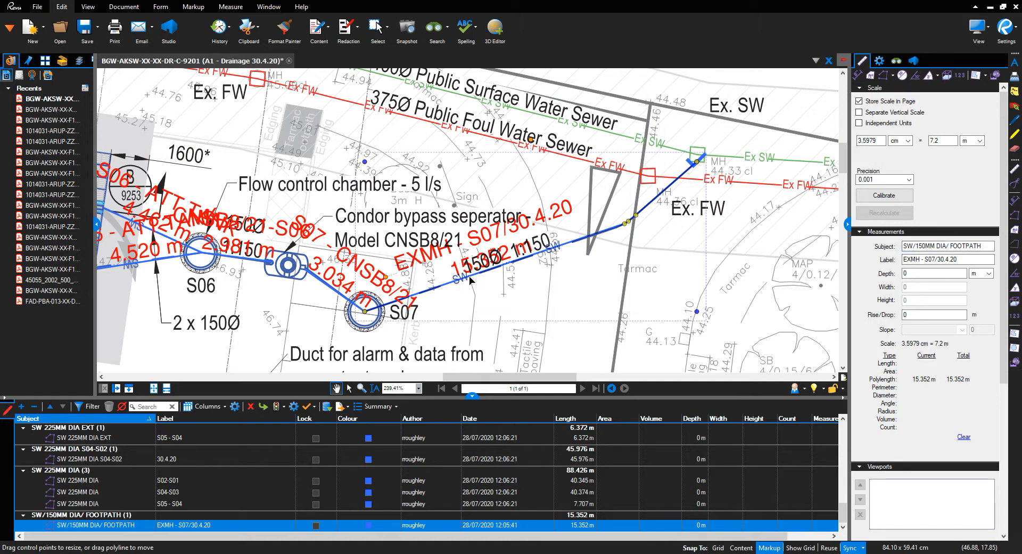
right_click(471, 282)
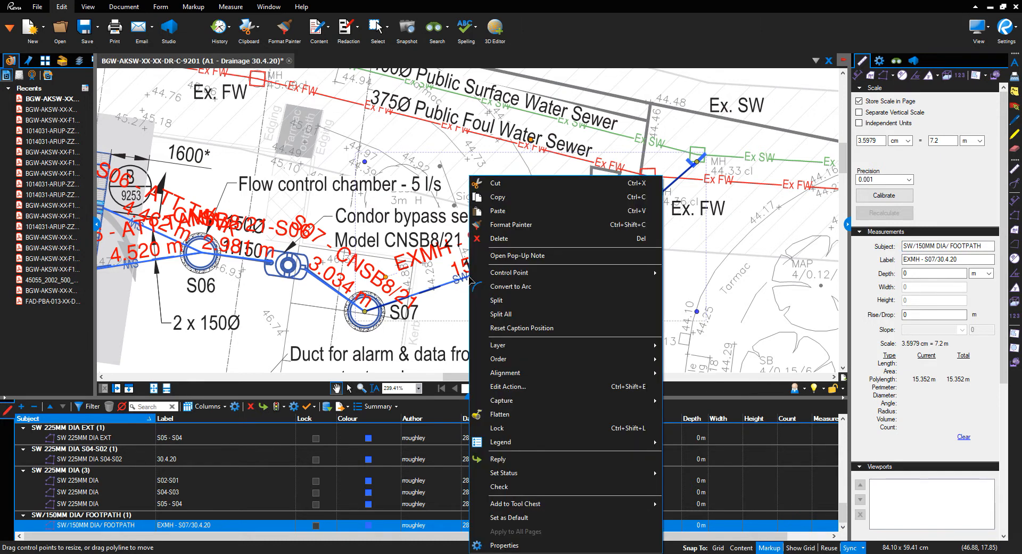
mouse_move(532, 273)
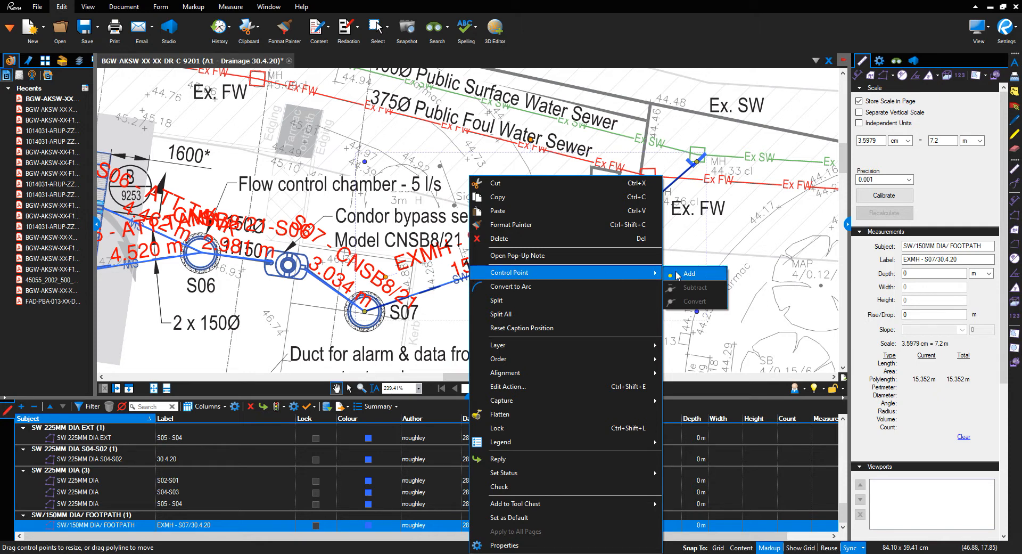
click(688, 274)
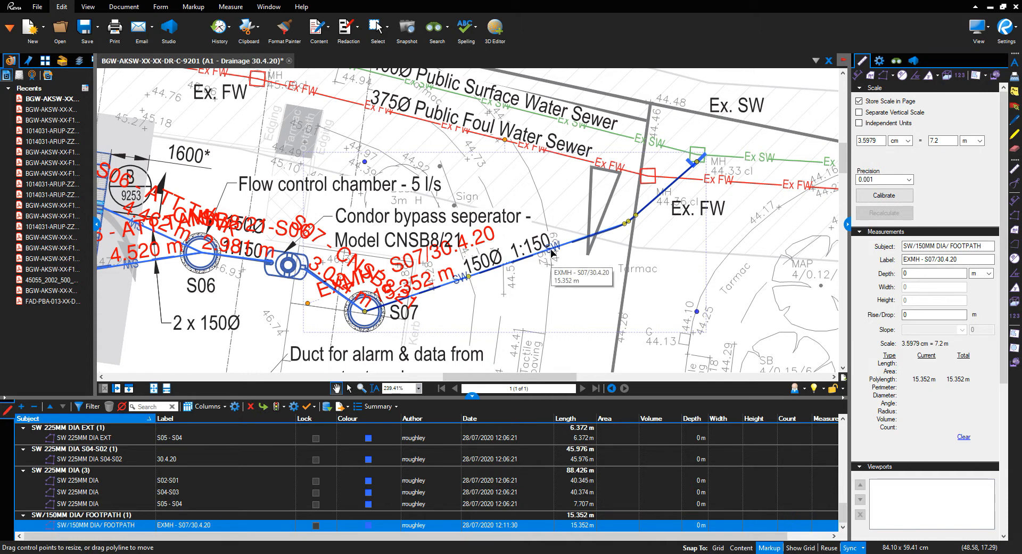
right_click(552, 253)
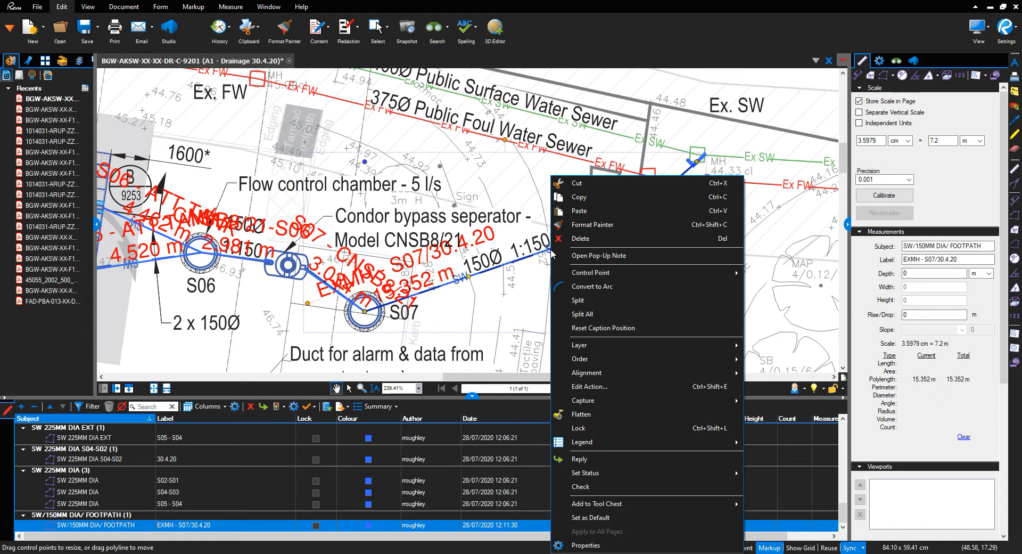
mouse_move(590, 273)
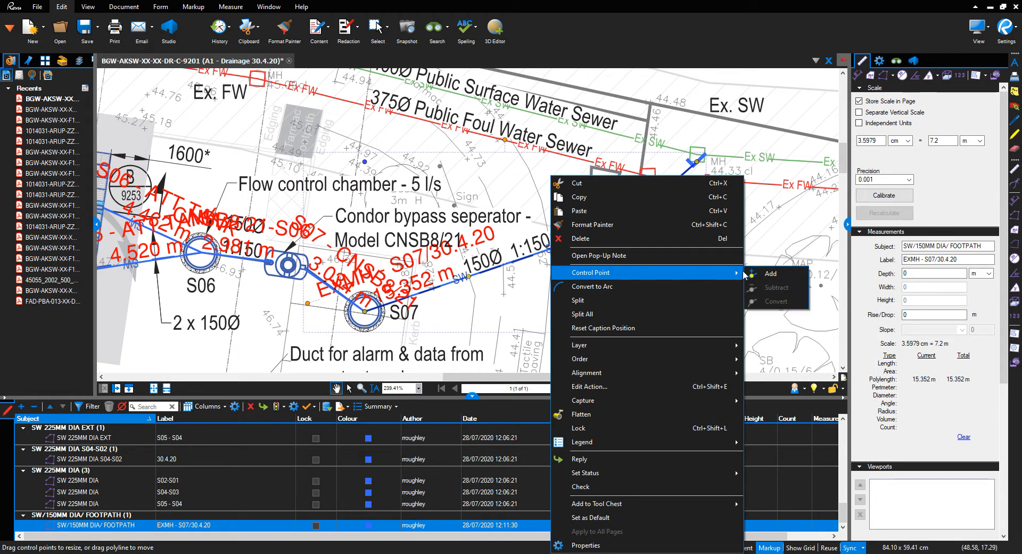
click(771, 274)
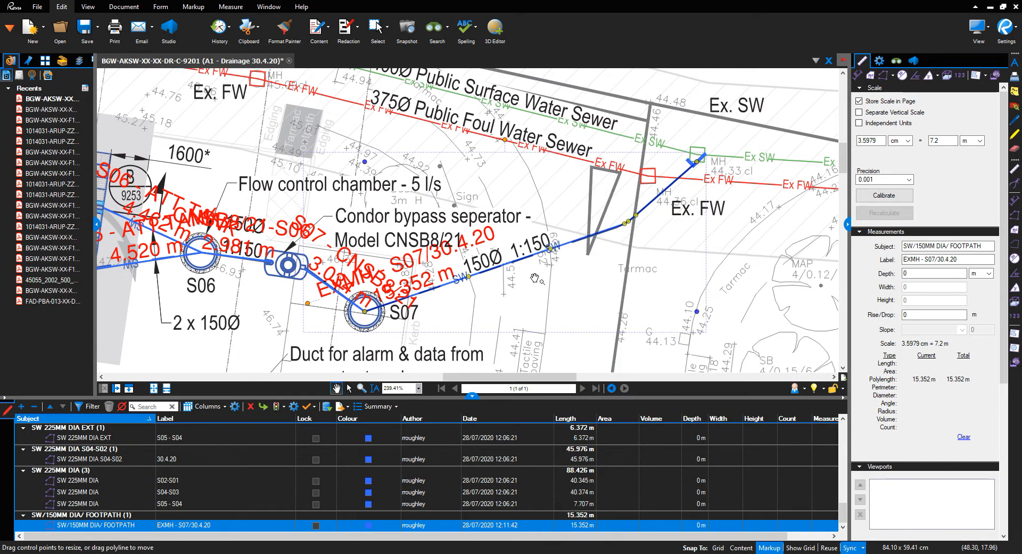
mouse_move(592, 242)
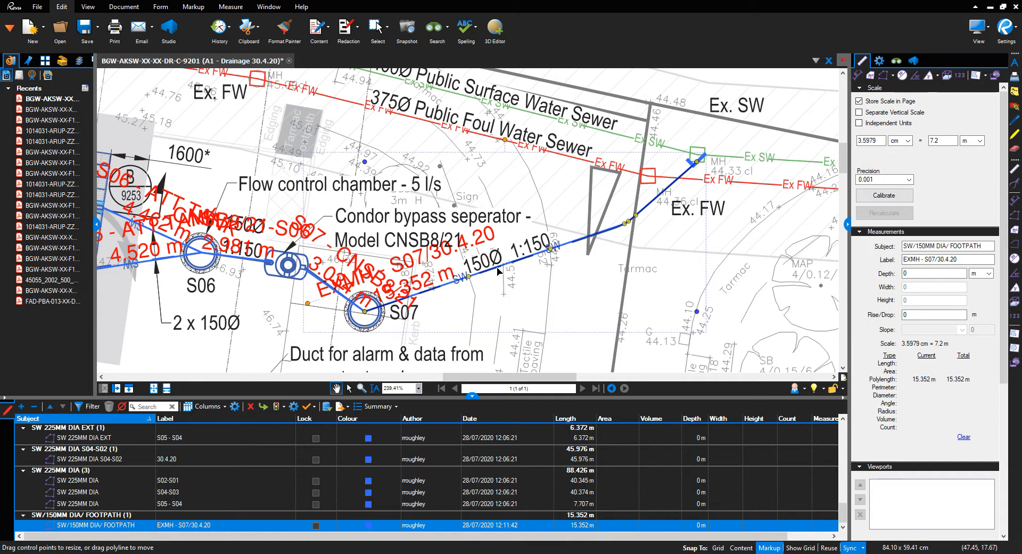
mouse_move(511, 269)
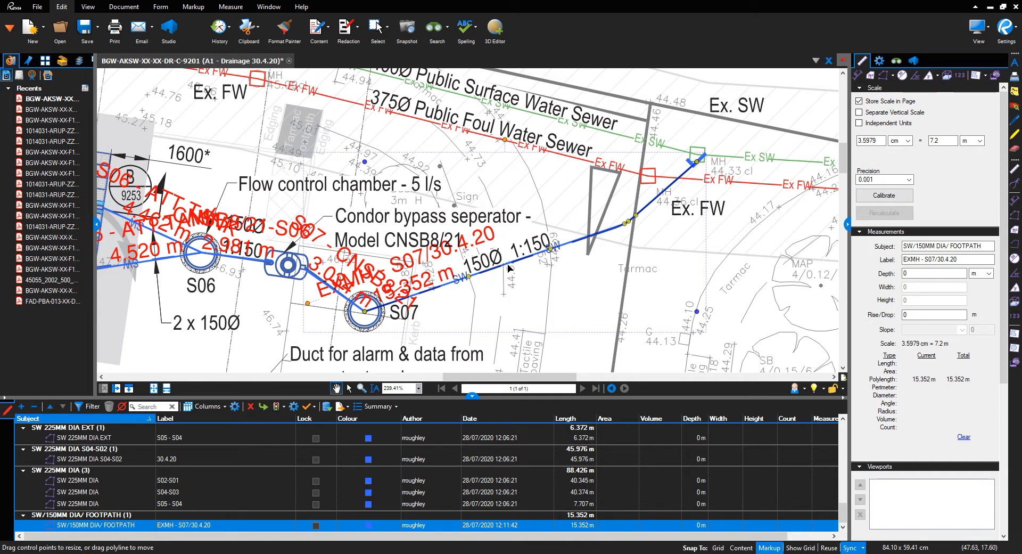
mouse_move(499, 272)
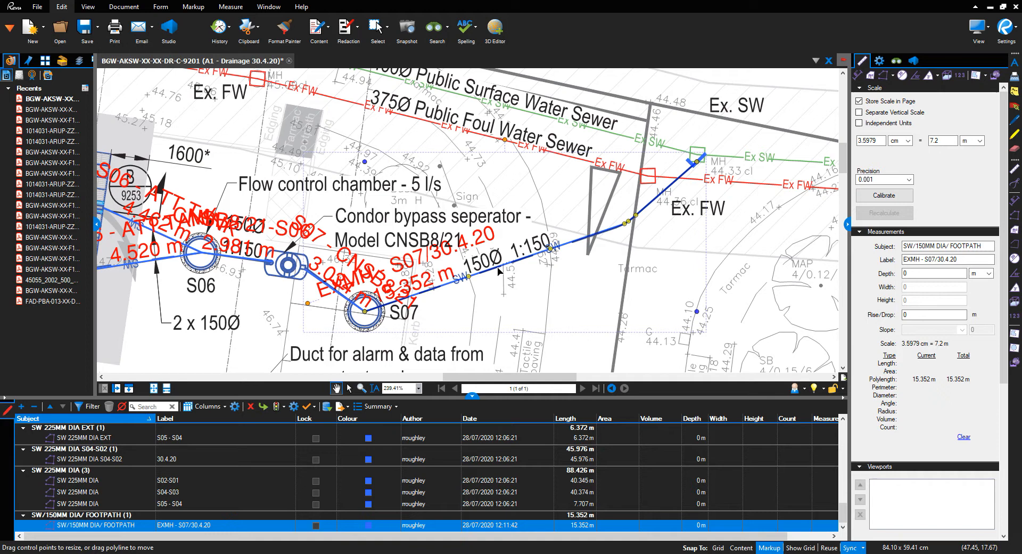
- Split the footpath pipe polyline into 7.209 m, 3.587 m and 4.555 m measurements
right_click(498, 271)
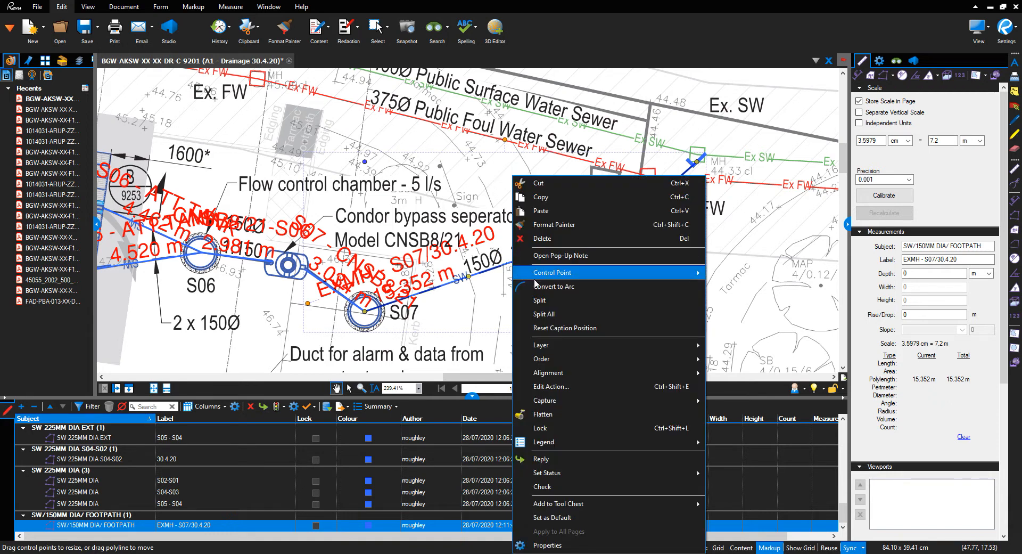
mouse_move(540, 300)
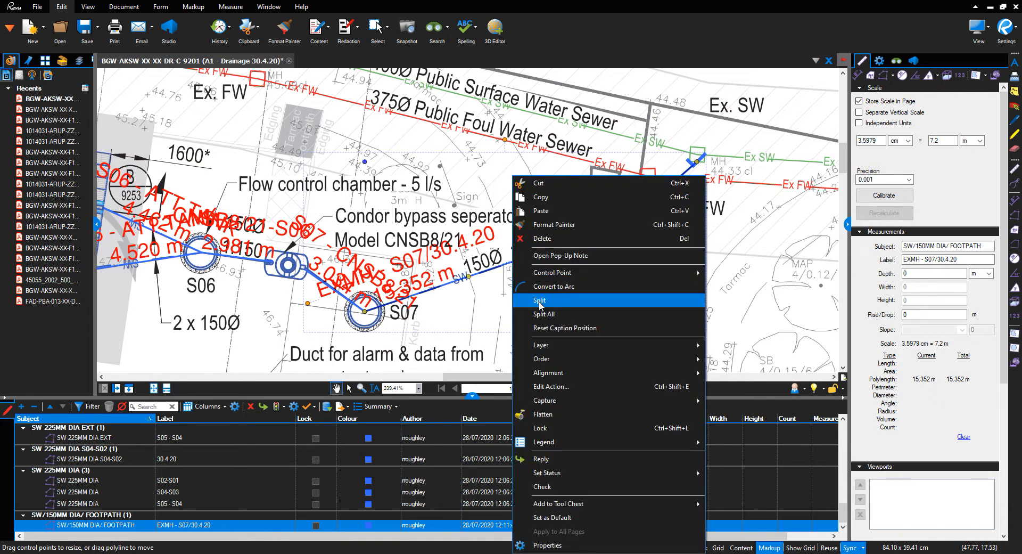
click(539, 300)
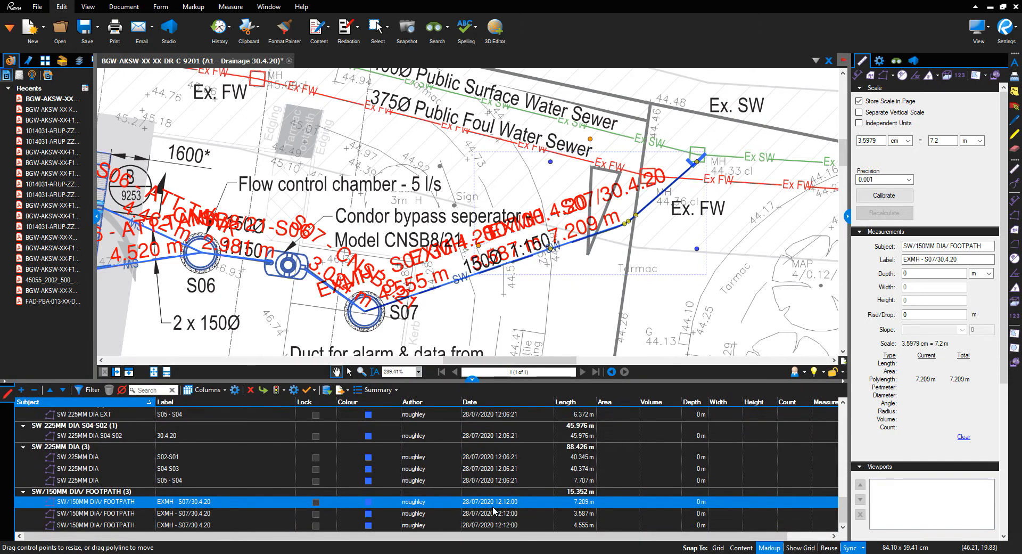
- Set the 3.587 m middle section's subject to SW/150MM DIA/ LANDSCAPE, leaving 11.764 m as footpath
click(96, 525)
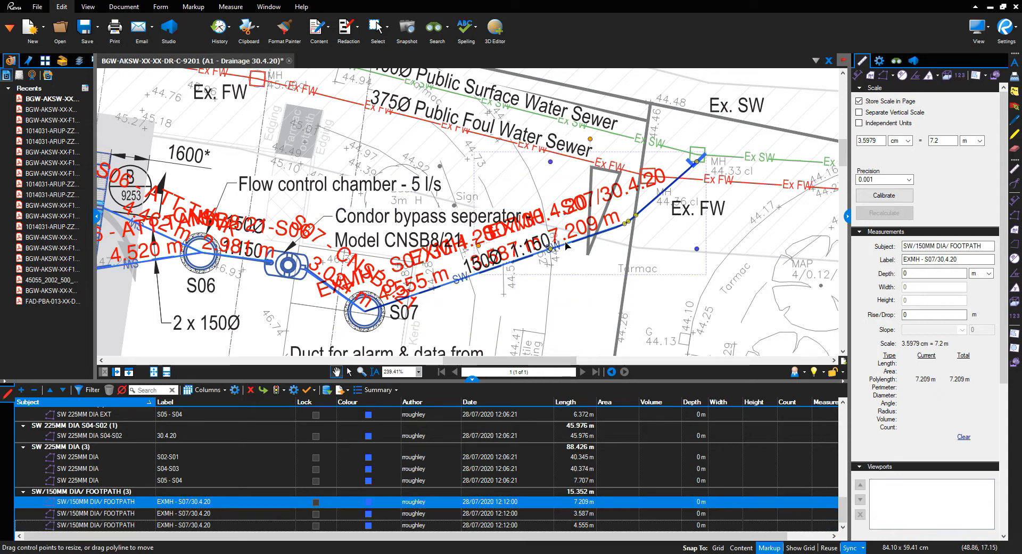
mouse_move(280, 513)
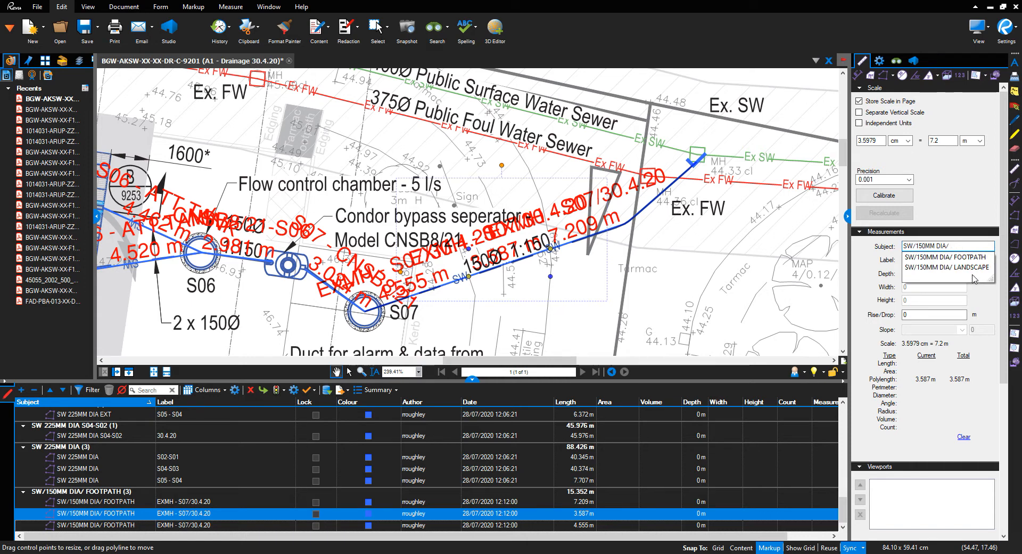
click(948, 267)
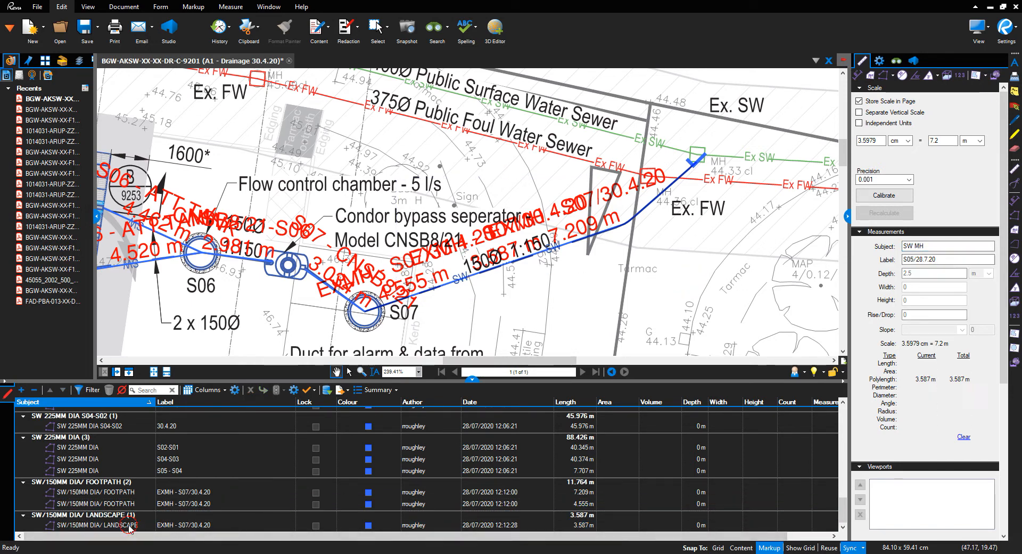
click(85, 504)
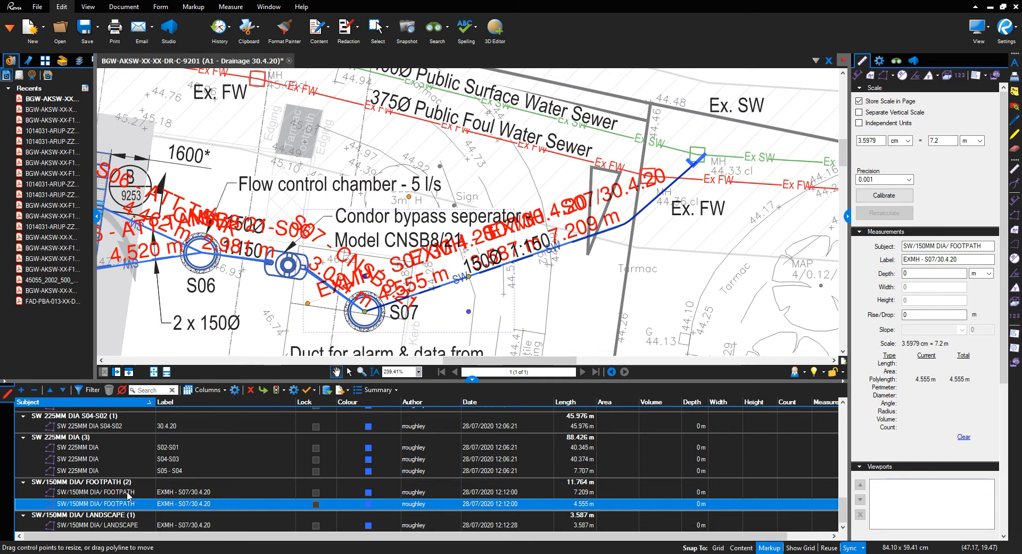